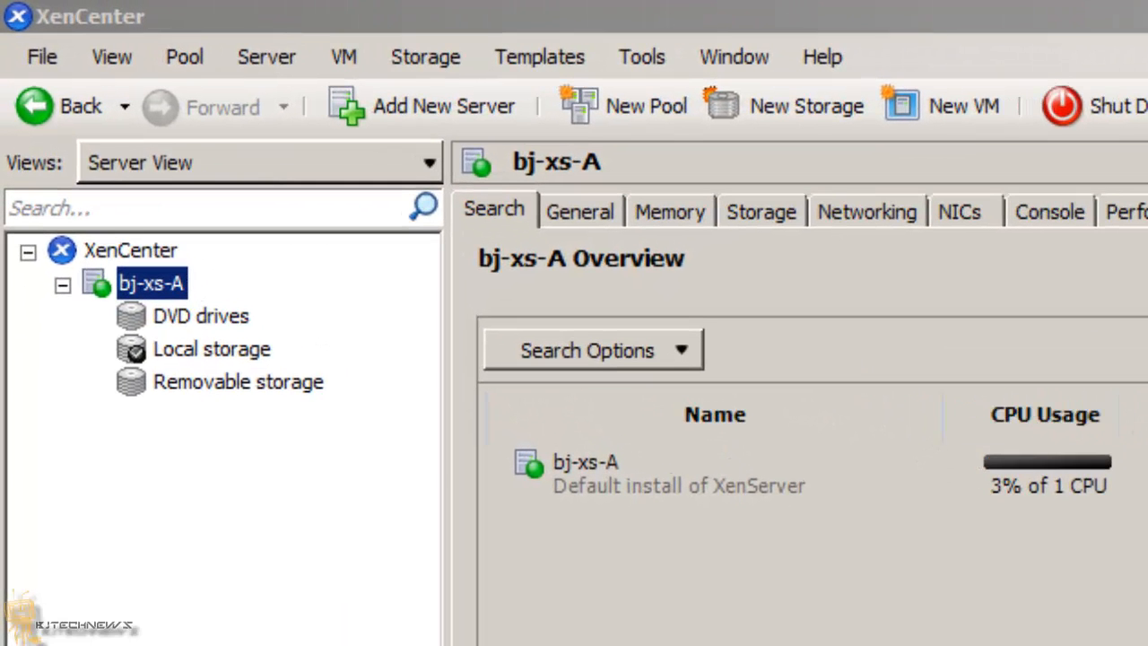
mouse_move(197, 499)
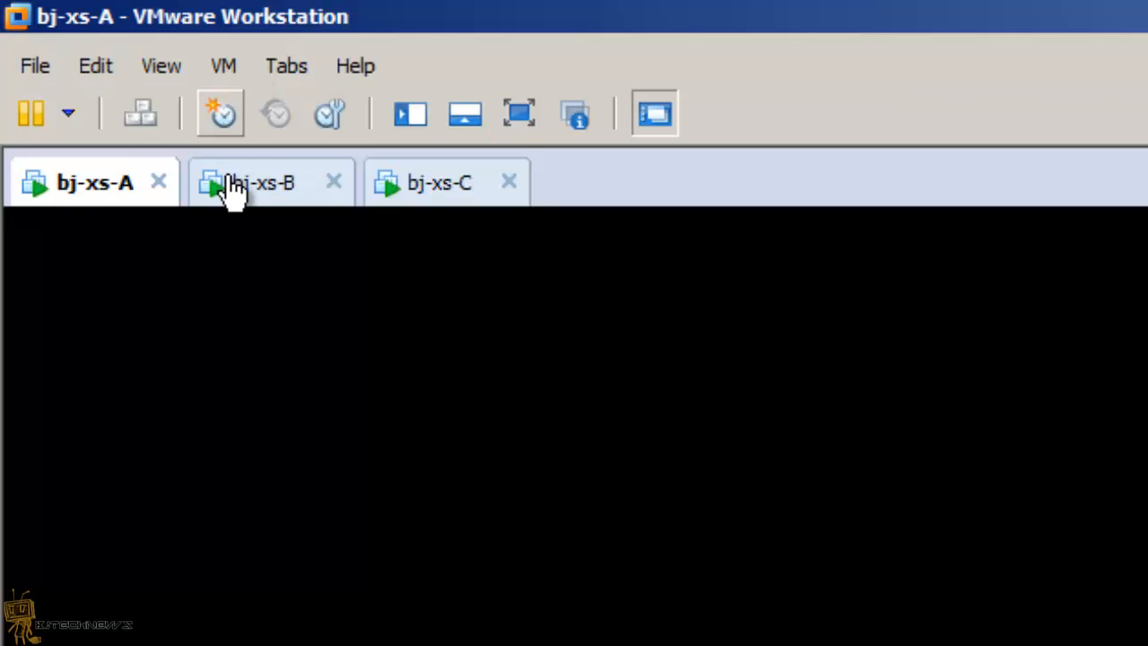
- View the consoles of the bj-xs-B, bj-xs-A, bj-xs-B and bj-xs-C virtual machines in turn
click(270, 183)
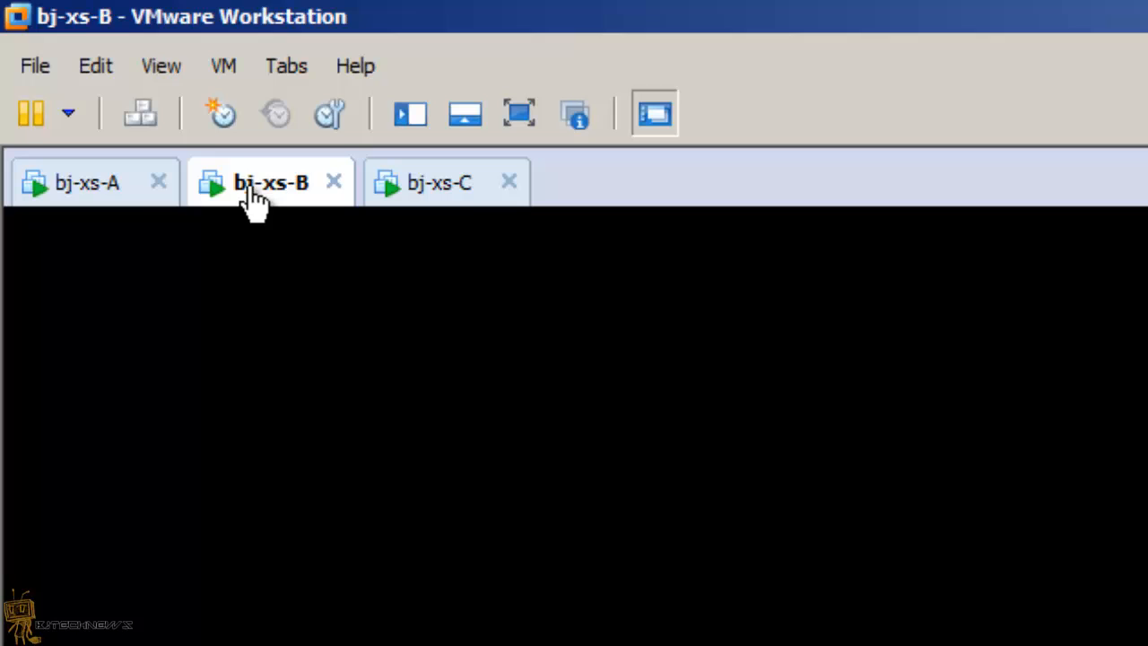
click(93, 183)
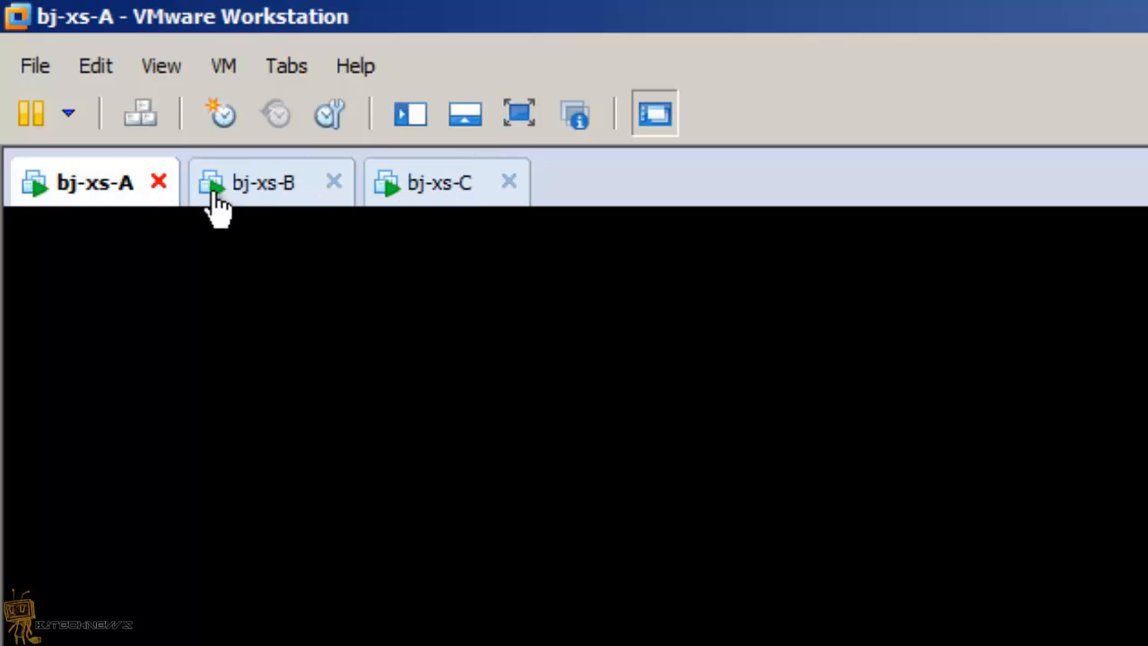
click(262, 183)
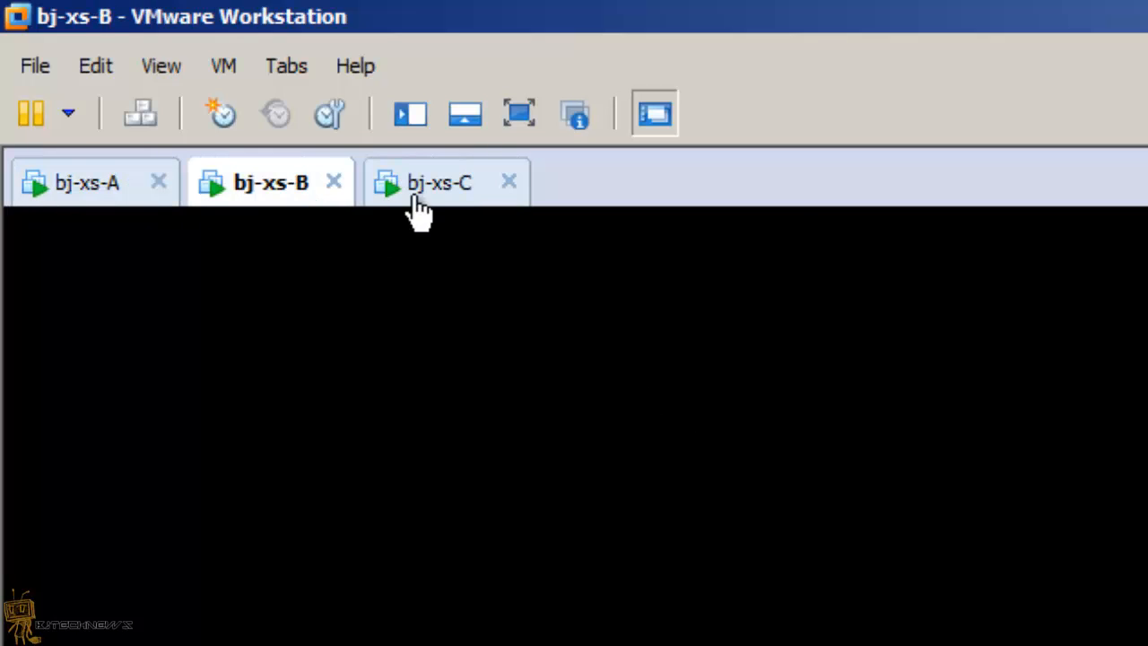
click(437, 183)
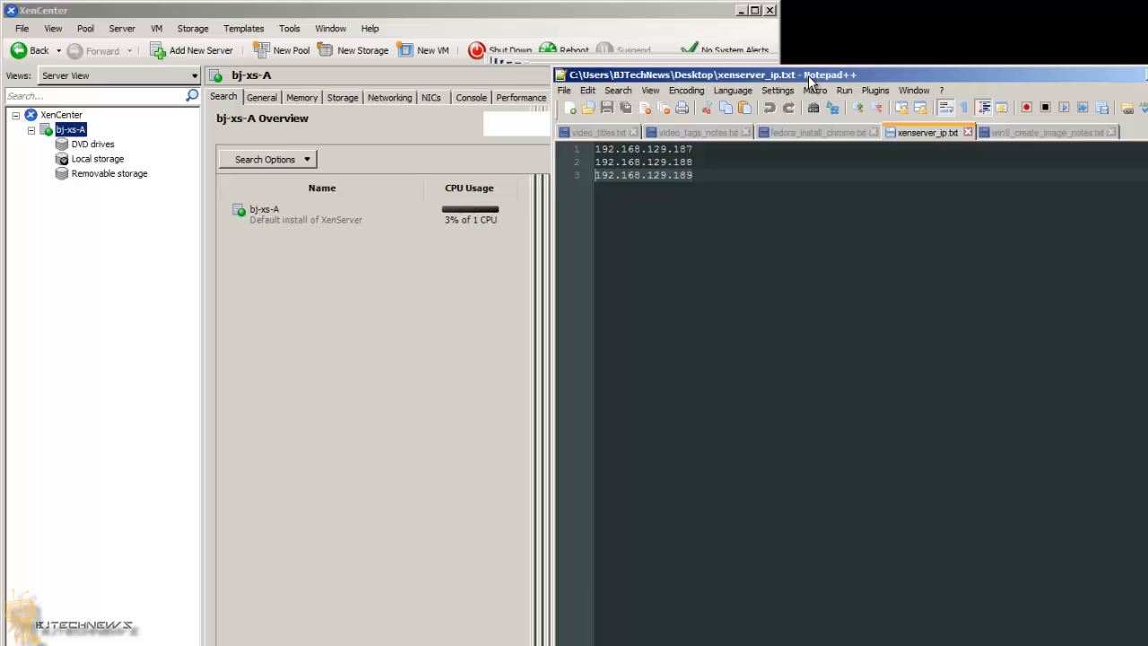
- Move the Notepad++ IP list window to sit beside XenCenter
drag(807, 75, 977, 40)
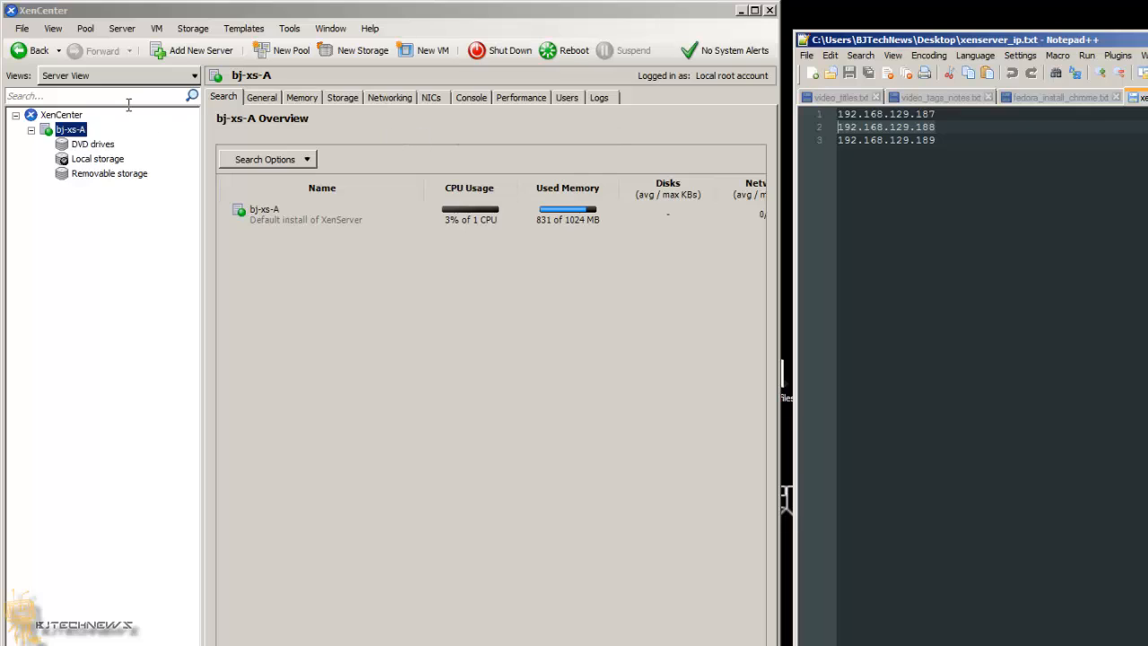
mouse_move(140, 117)
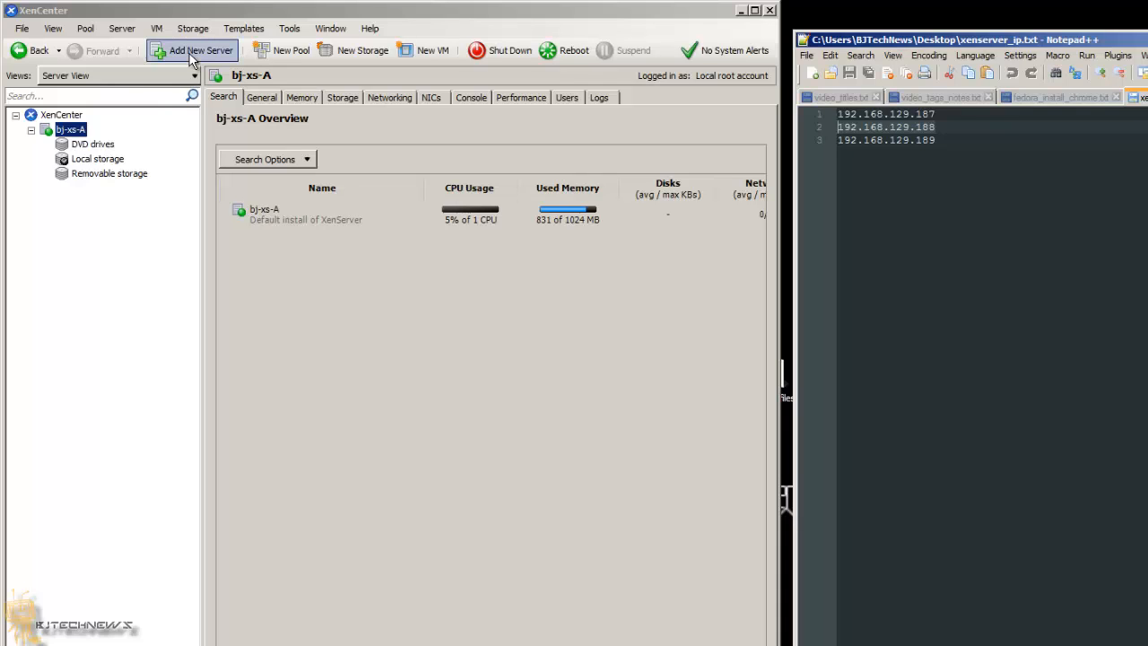
- Add a new server connection at 192.168.129.188 as root so bj-xs-B joins the tree
click(192, 50)
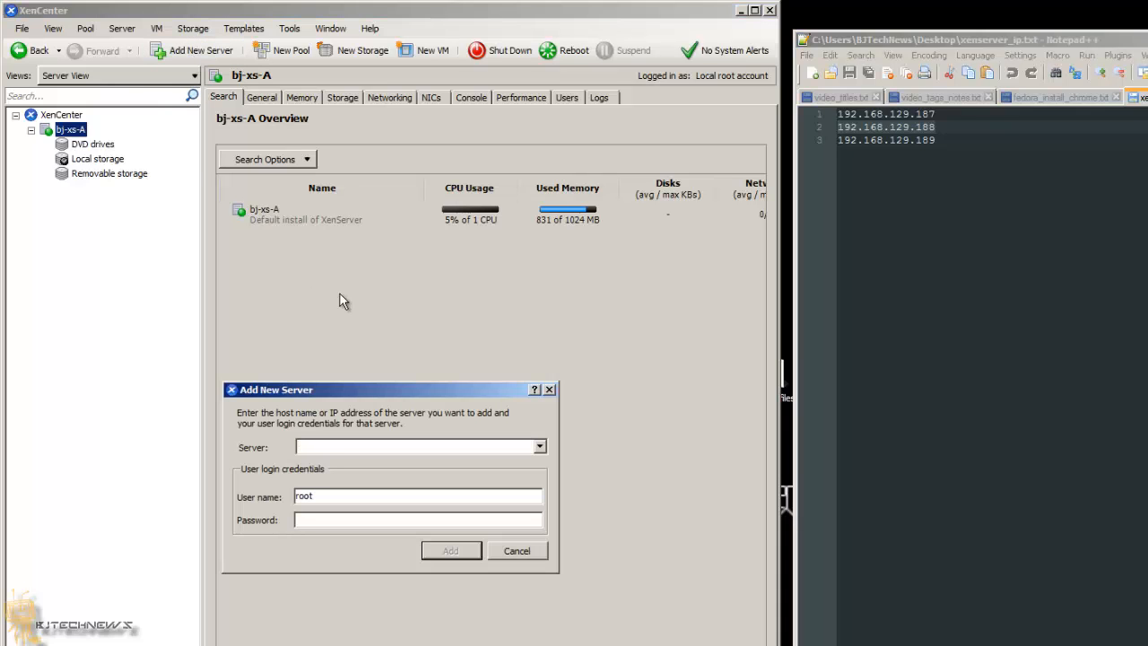
text(192.168.129.188)
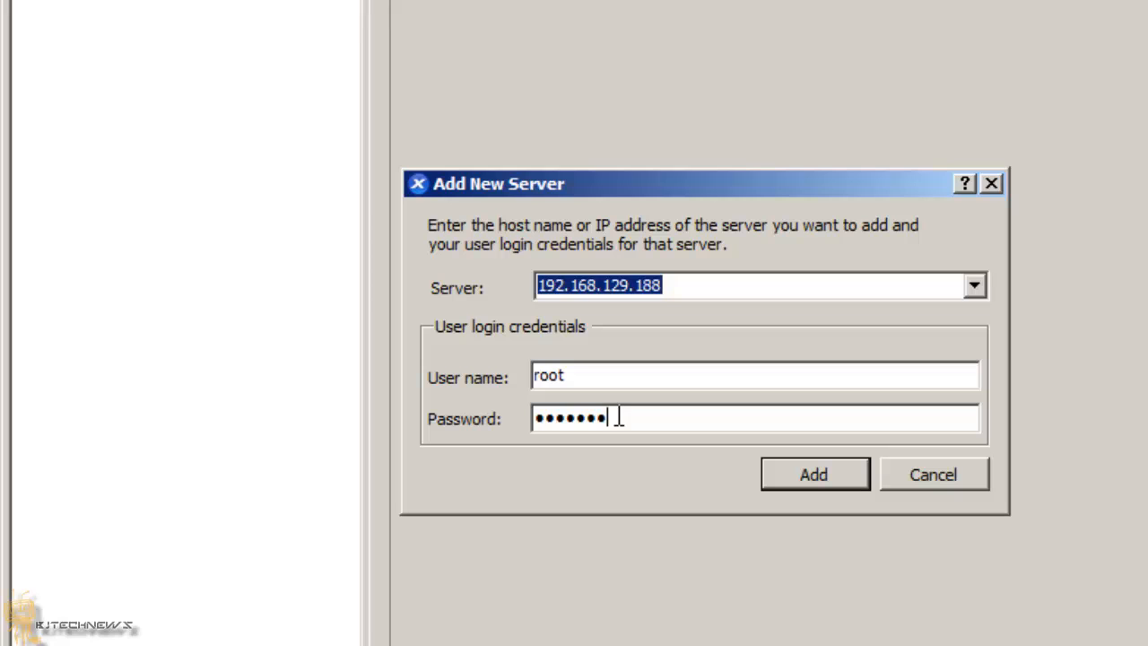
click(813, 474)
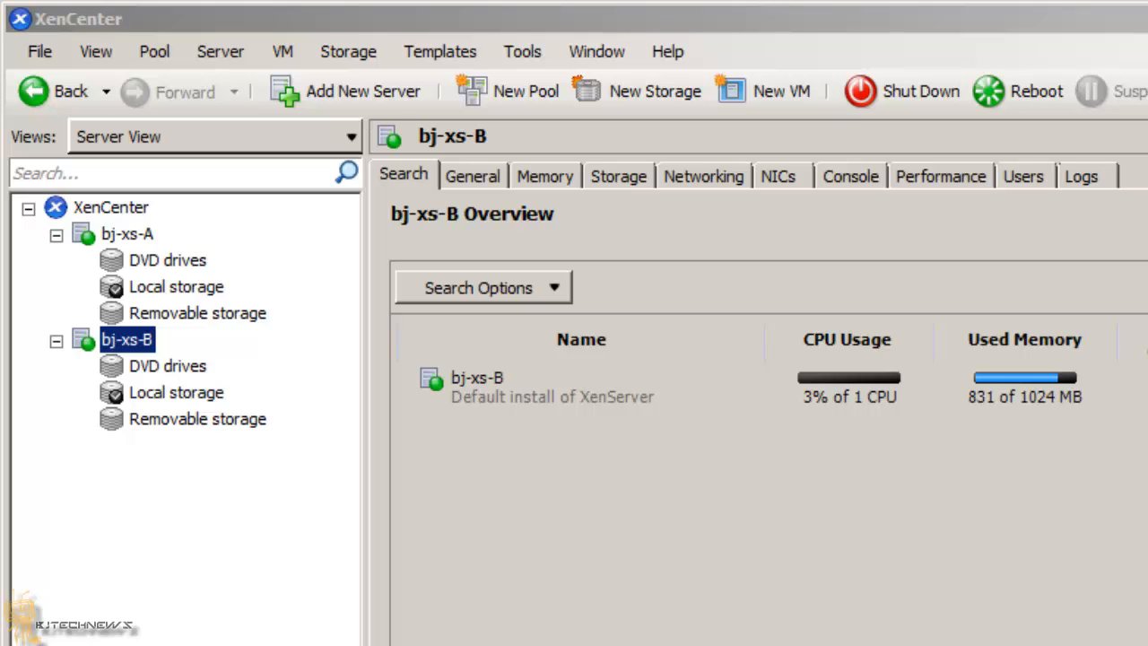
mouse_move(547, 470)
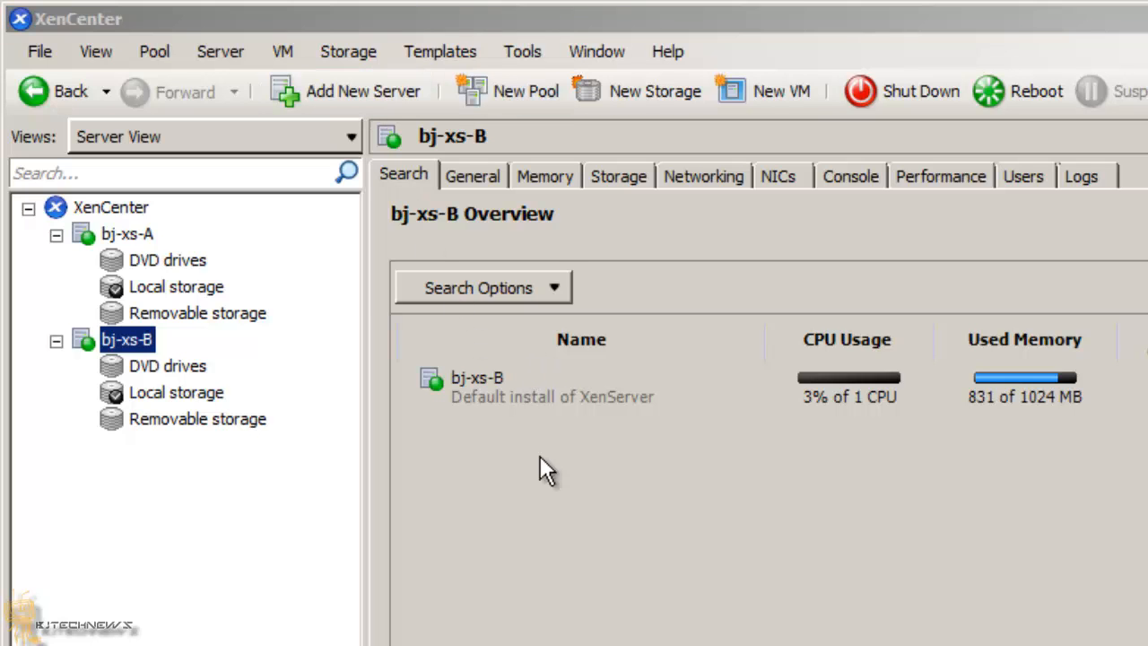
- Add a third server connection at 192.168.129.189 so bj-xs-C joins the tree
click(363, 89)
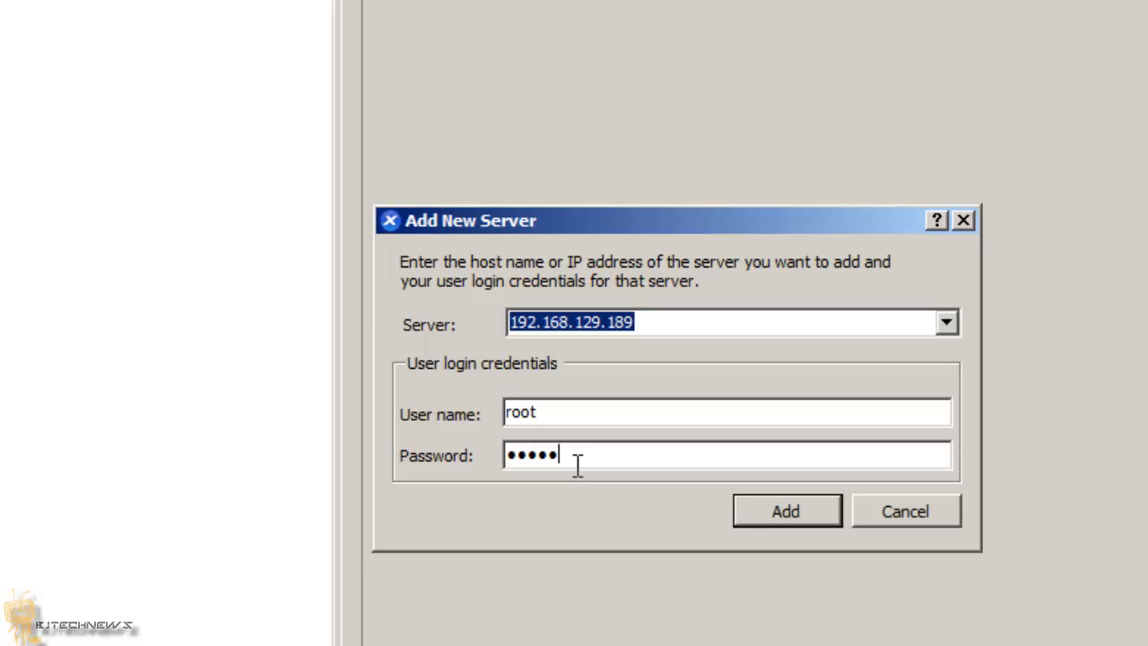
click(786, 510)
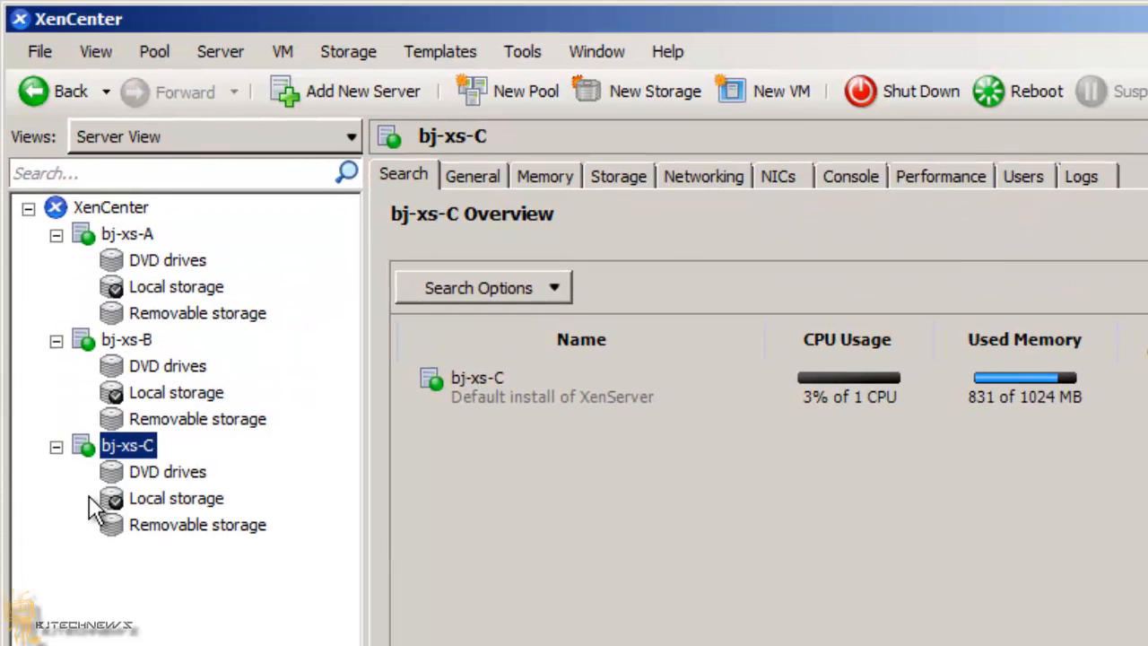
mouse_move(262, 628)
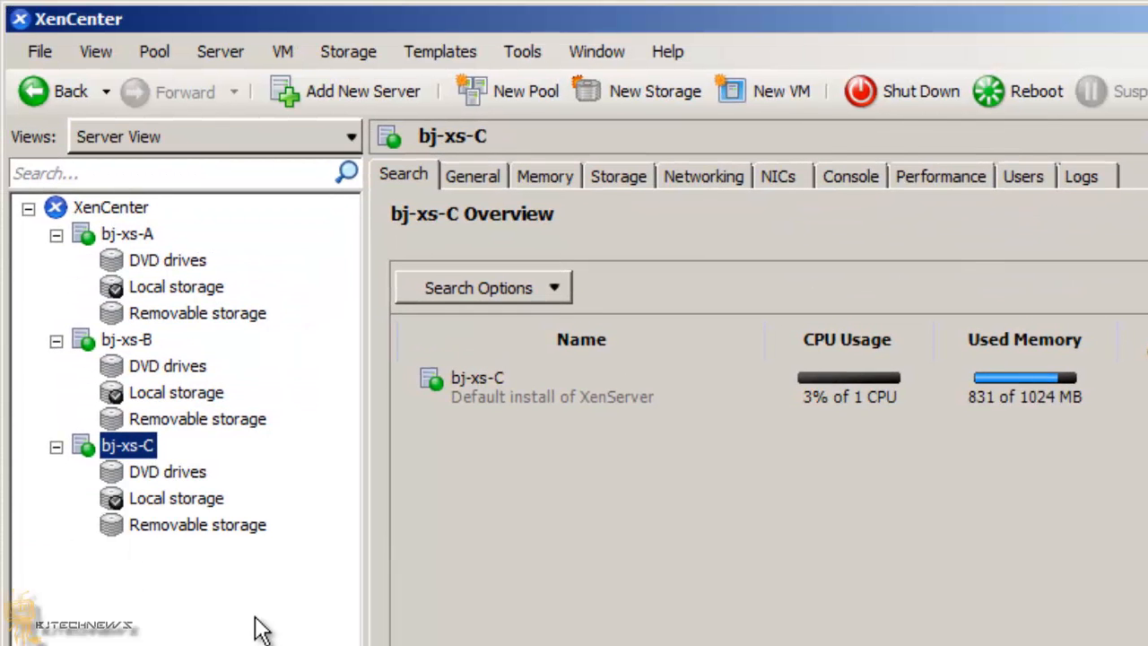